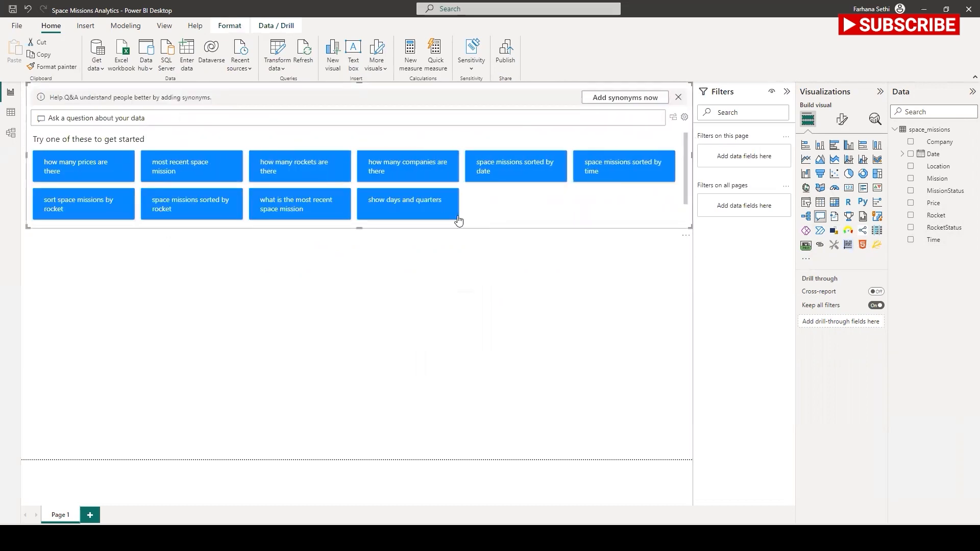
mouse_move(57, 208)
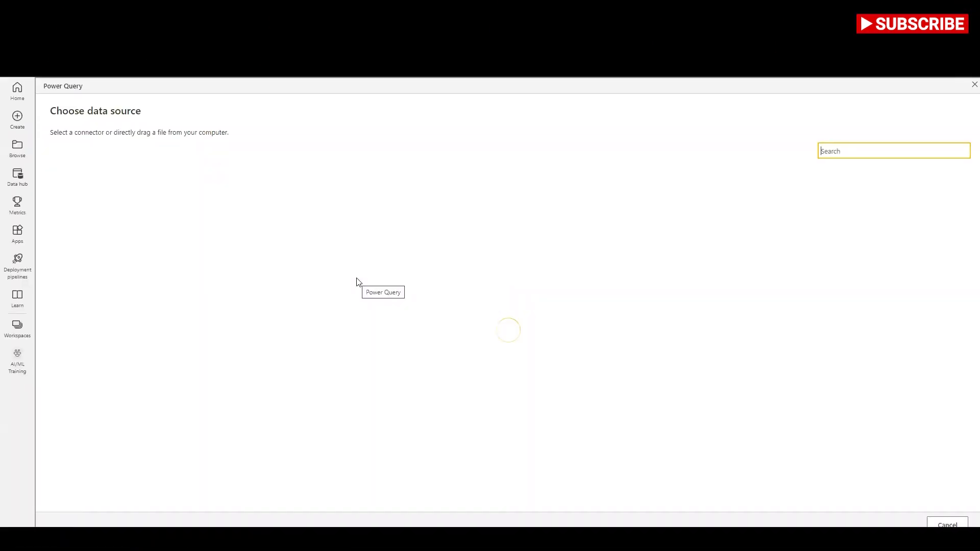
mouse_move(42, 171)
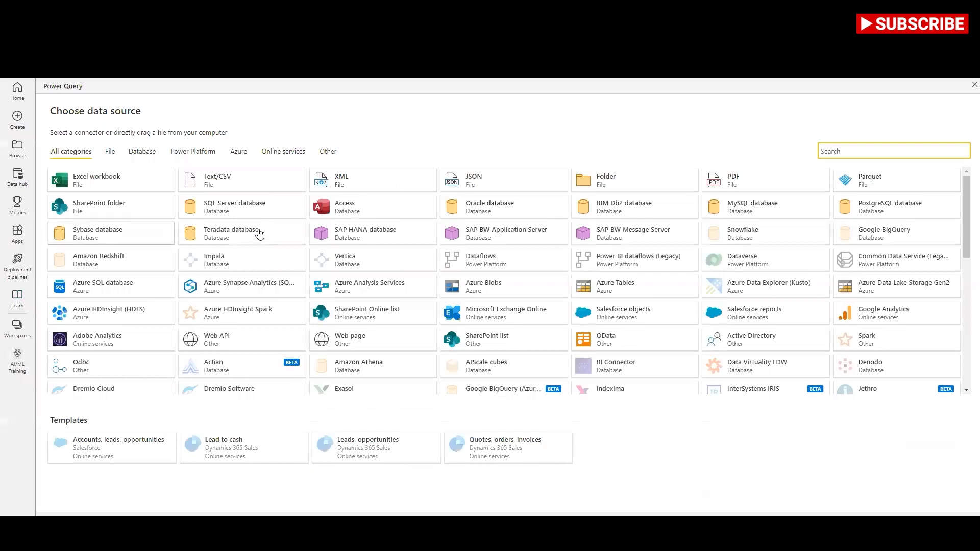
Choose the Text/CSV connector as the dataflow's data source
left_click(215, 180)
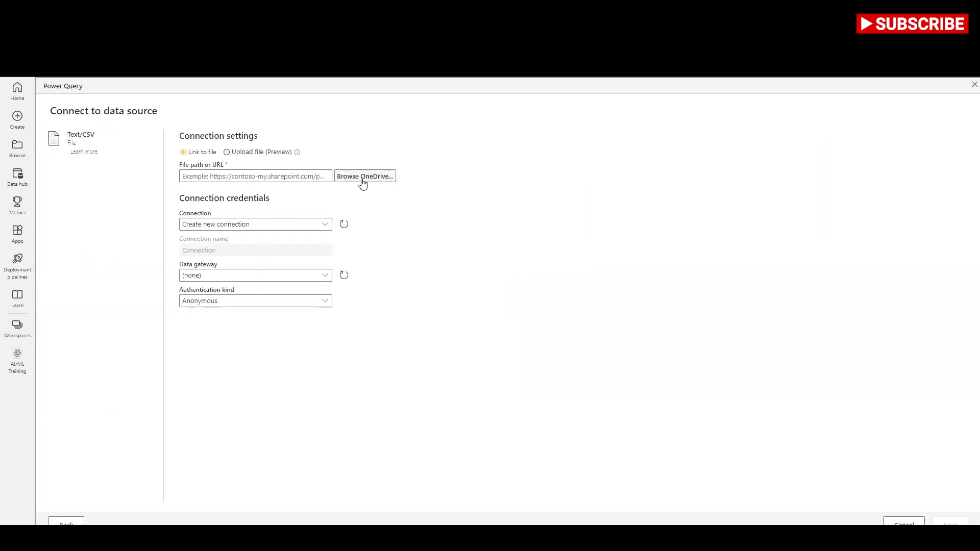
Load space_missions.csv from OneDrive into the query editor as the space_missions query
left_click(364, 176)
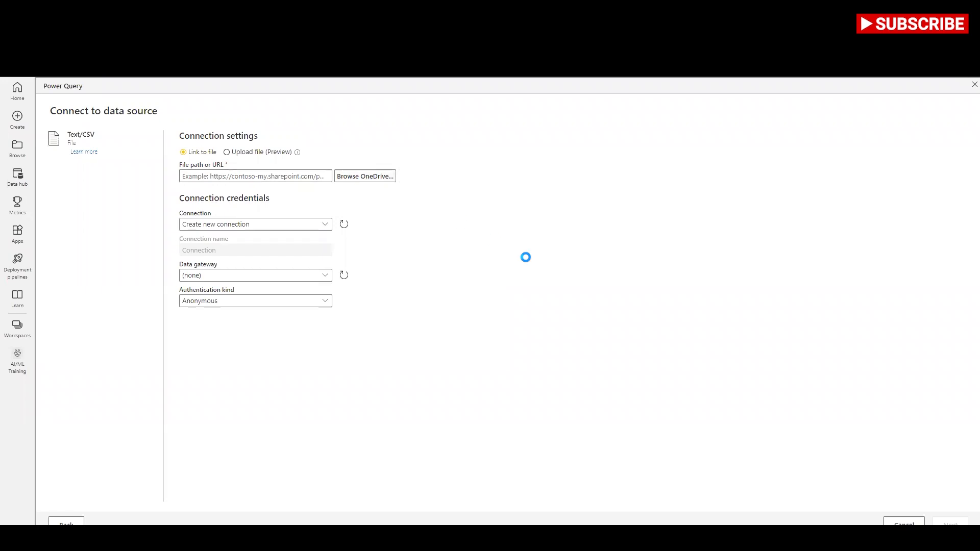
left_click(365, 175)
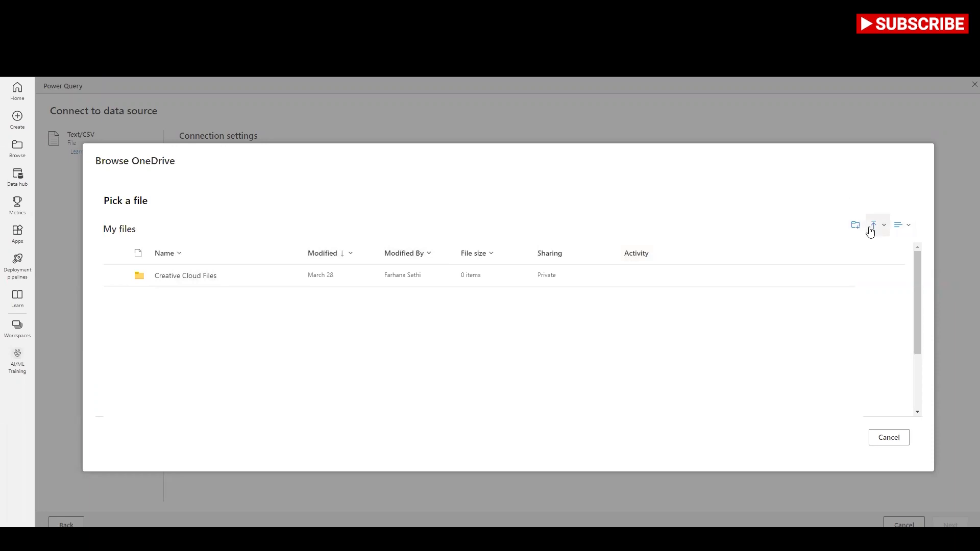
left_click(887, 438)
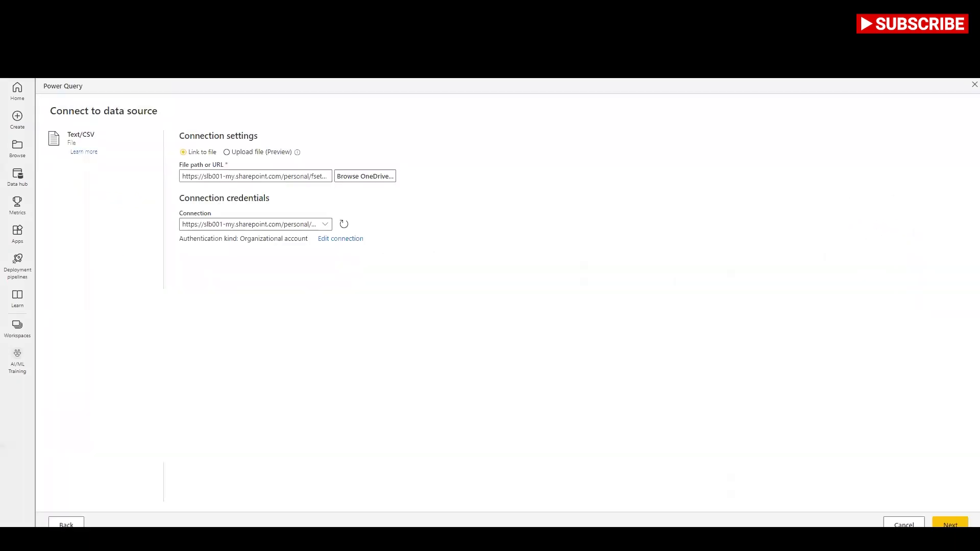
left_click(950, 524)
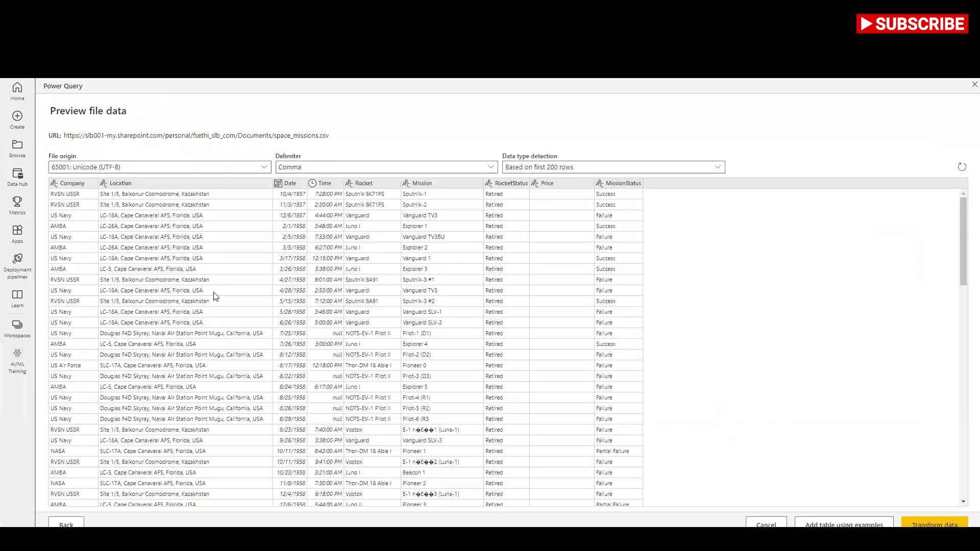
left_click(934, 524)
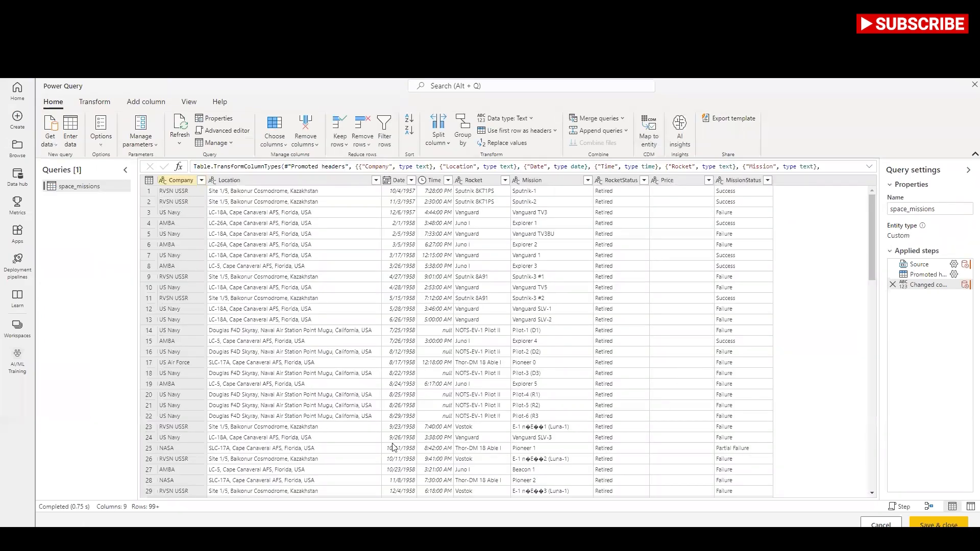
mouse_move(729, 364)
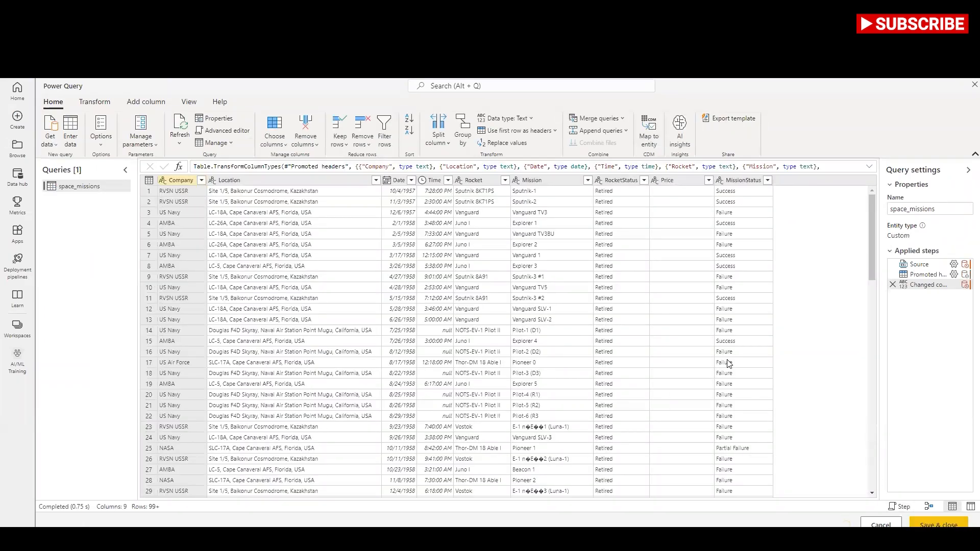
Save and close the space_missions table as a new dataflow named Sample
left_click(938, 525)
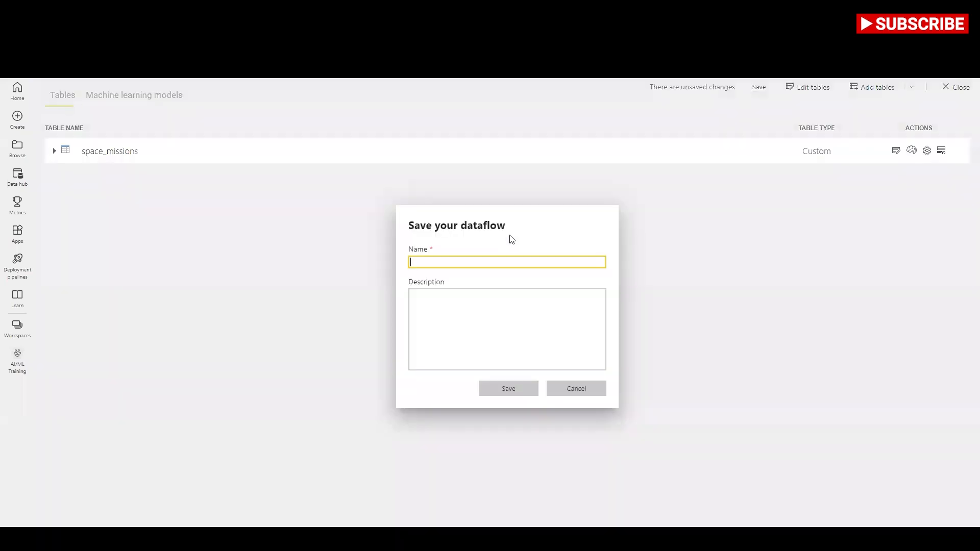
type("s")
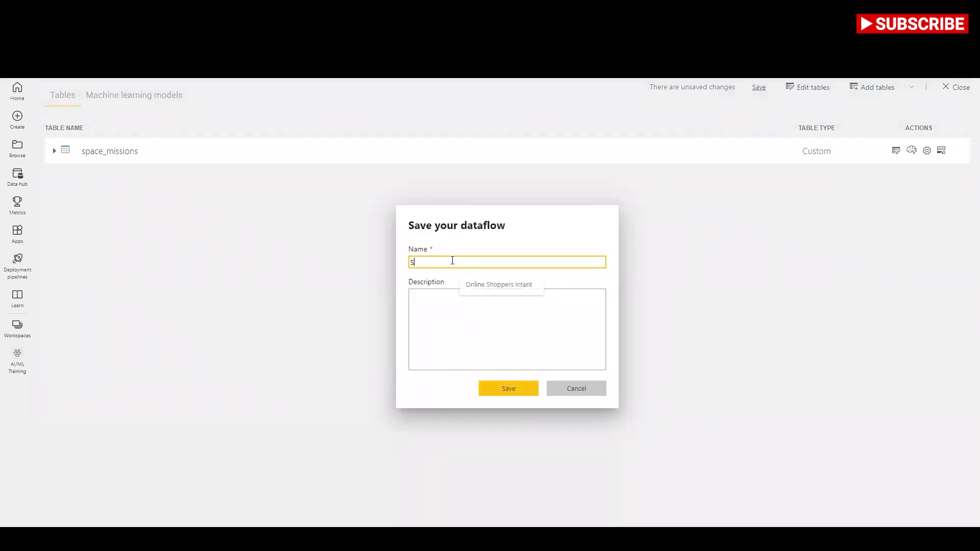
type("am")
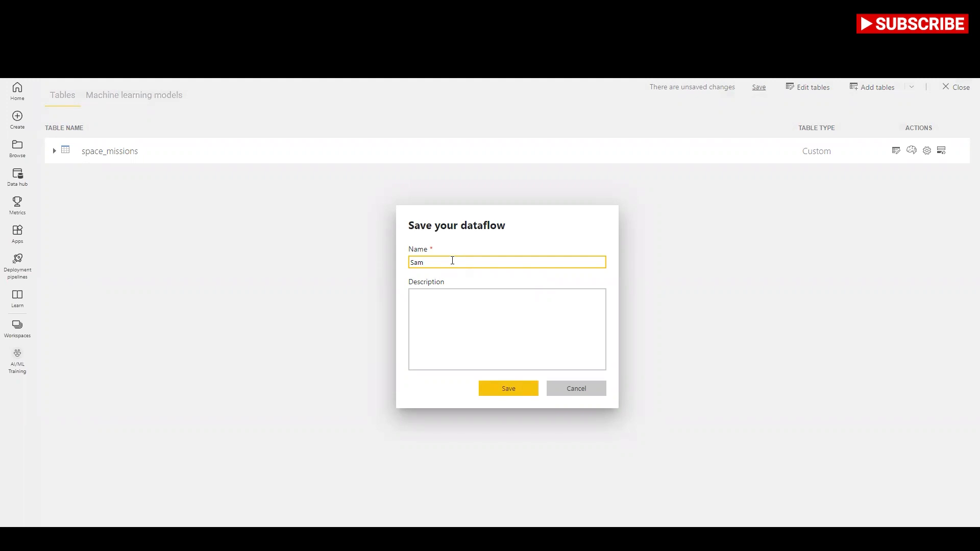
type("ple")
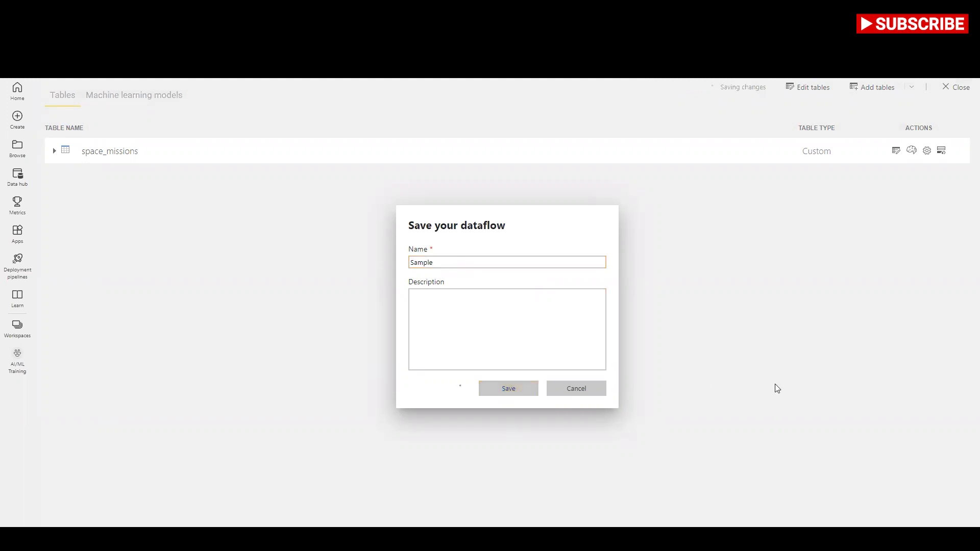
left_click(508, 388)
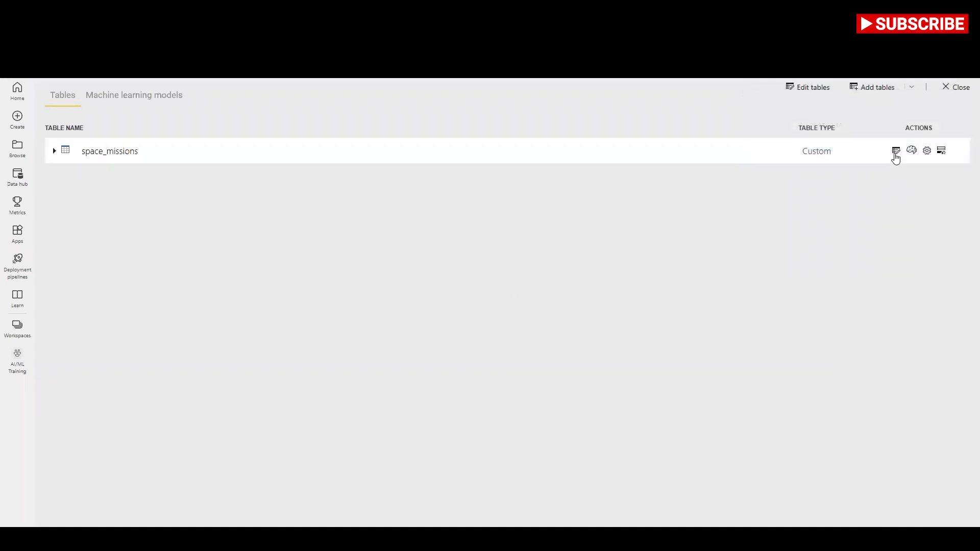
left_click(896, 151)
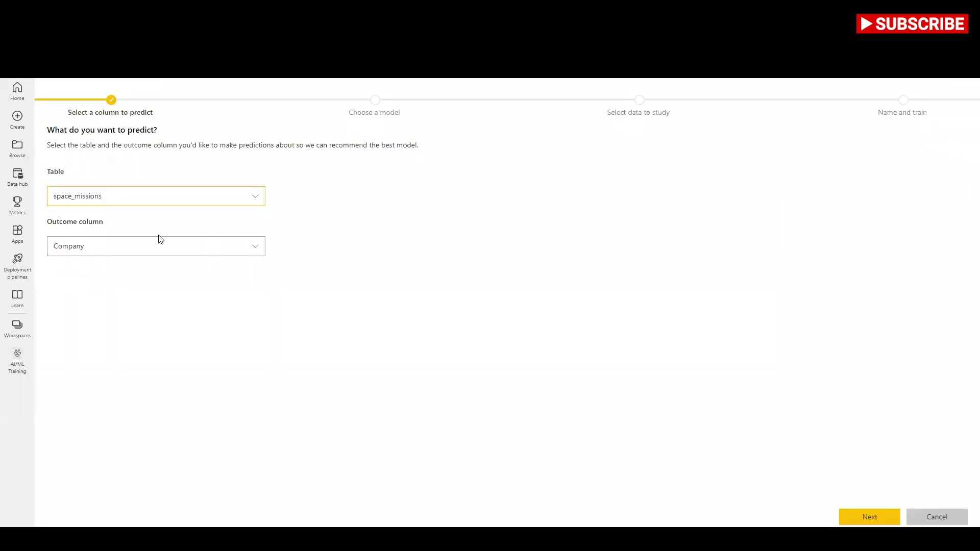
mouse_move(85, 246)
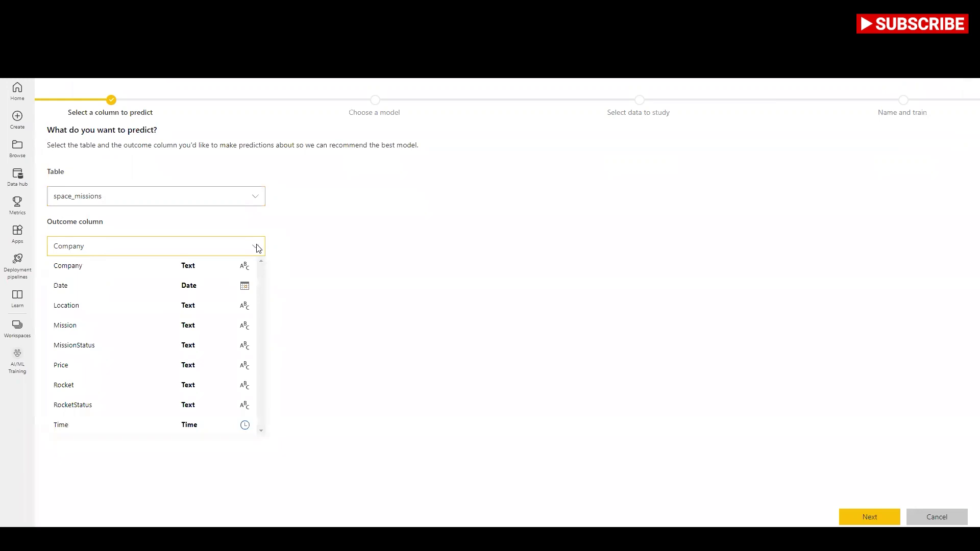
left_click(67, 266)
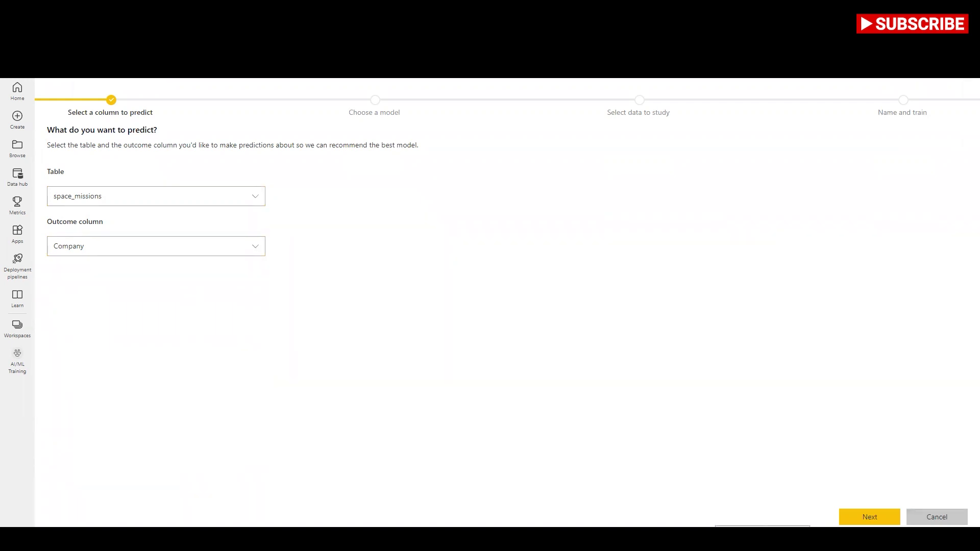
left_click(937, 517)
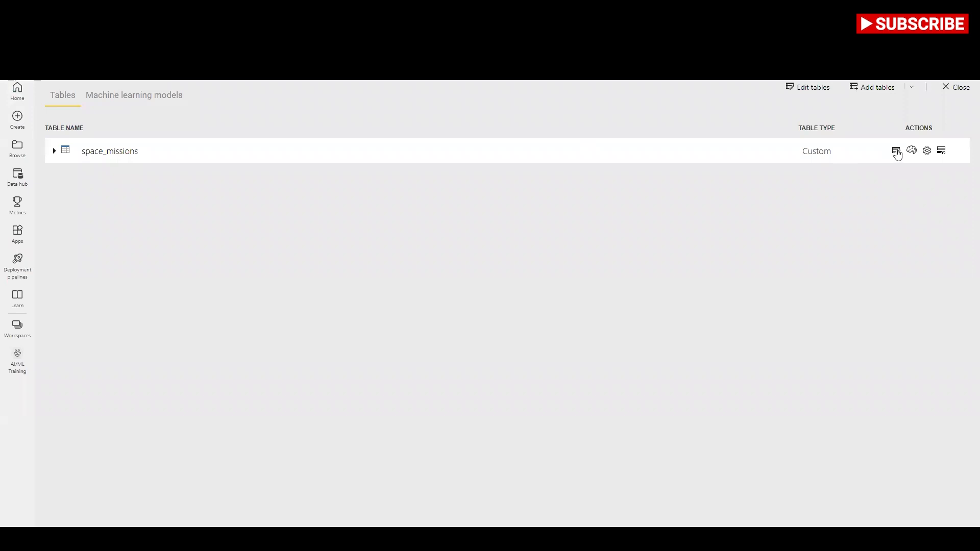
mouse_move(428, 172)
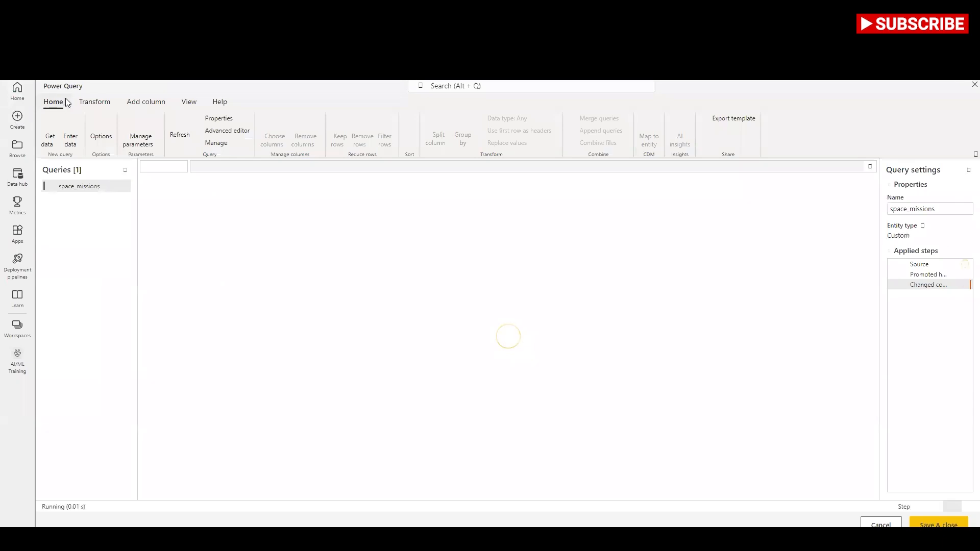
Allow combining data from multiple sources in the query's project options
left_click(101, 135)
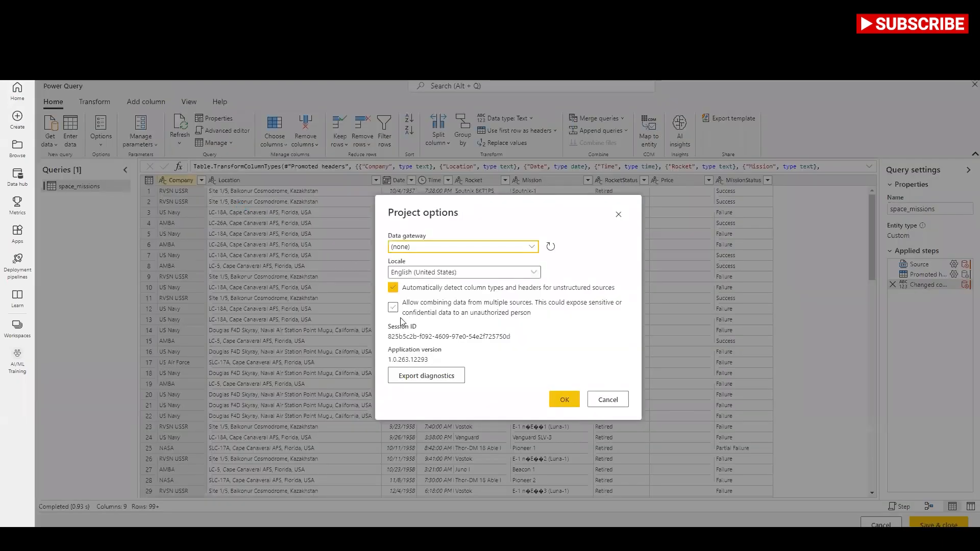
left_click(392, 307)
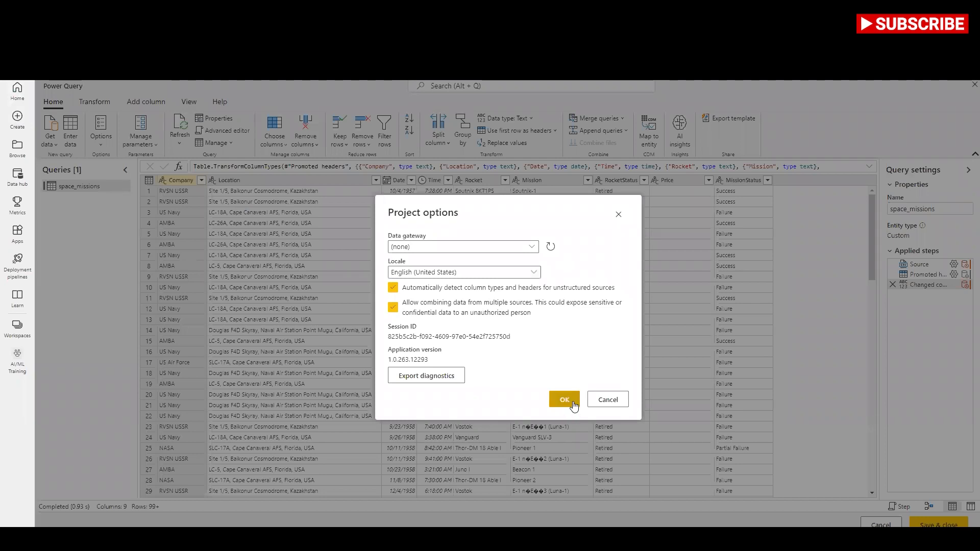
left_click(564, 399)
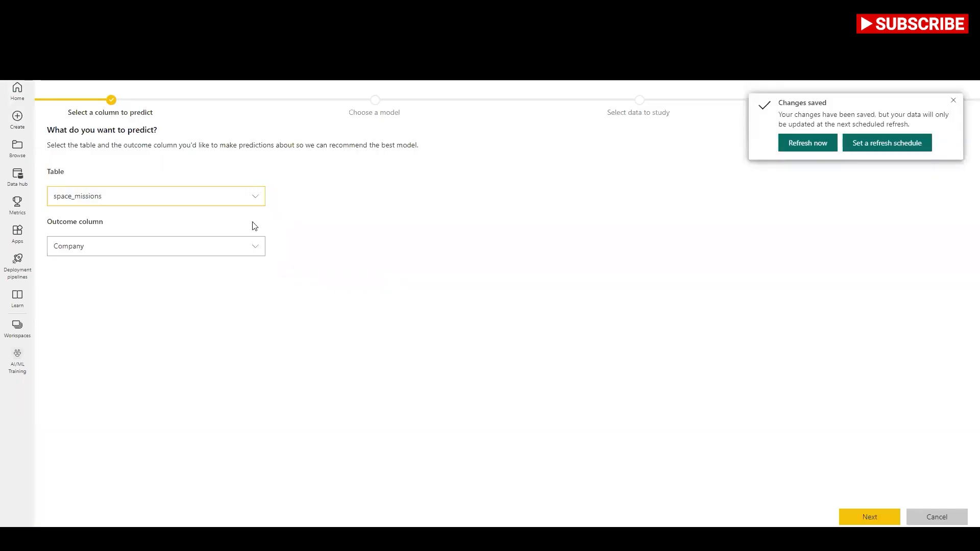
Make Company the outcome column with a Binary Prediction targeting NASA
left_click(155, 246)
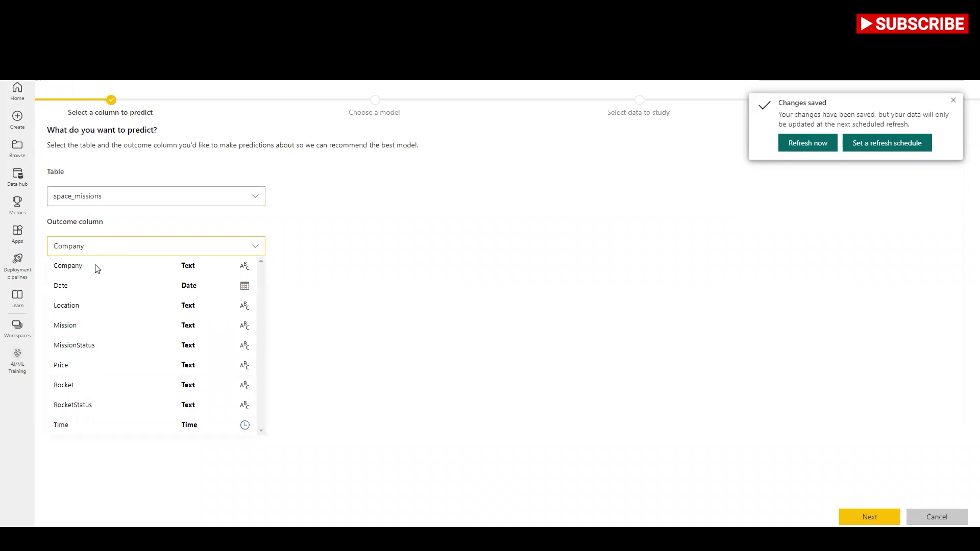
left_click(868, 517)
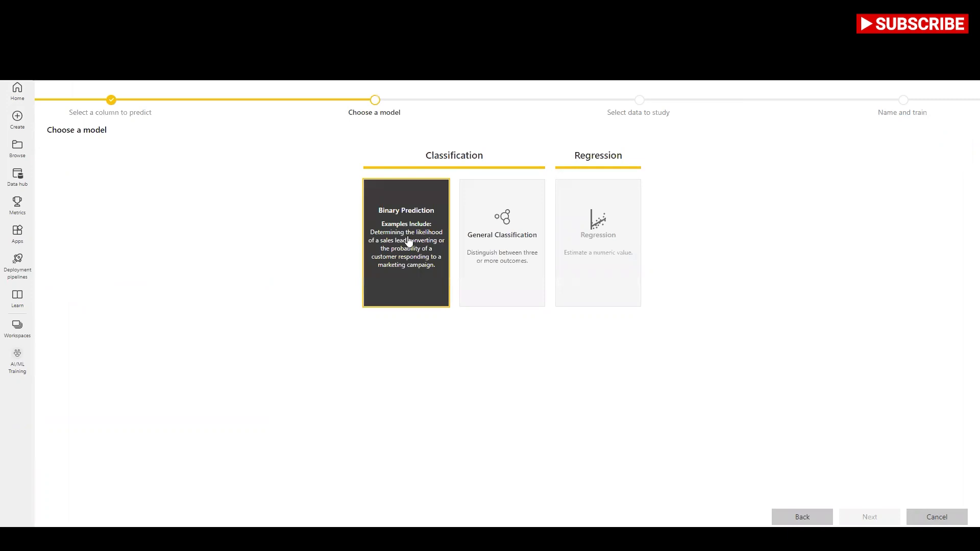
left_click(406, 243)
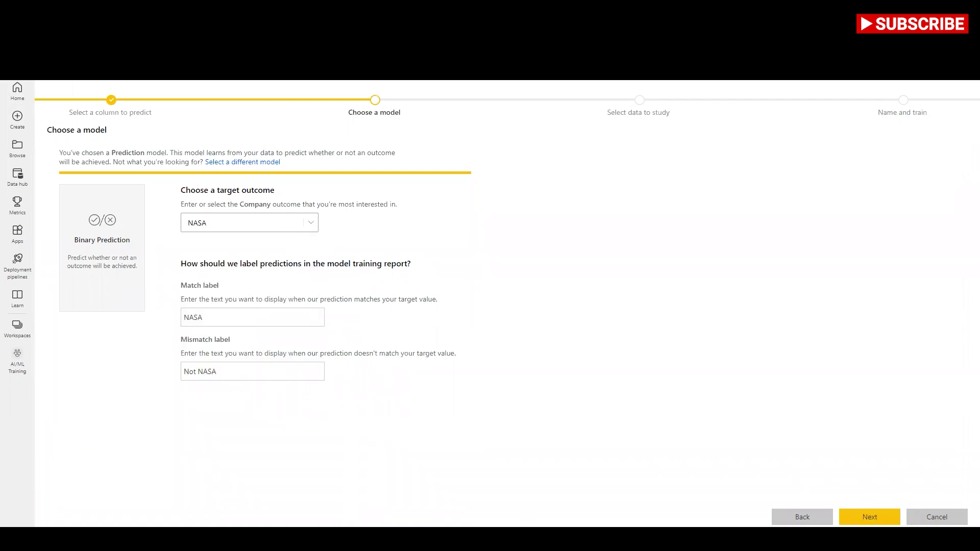
left_click(870, 517)
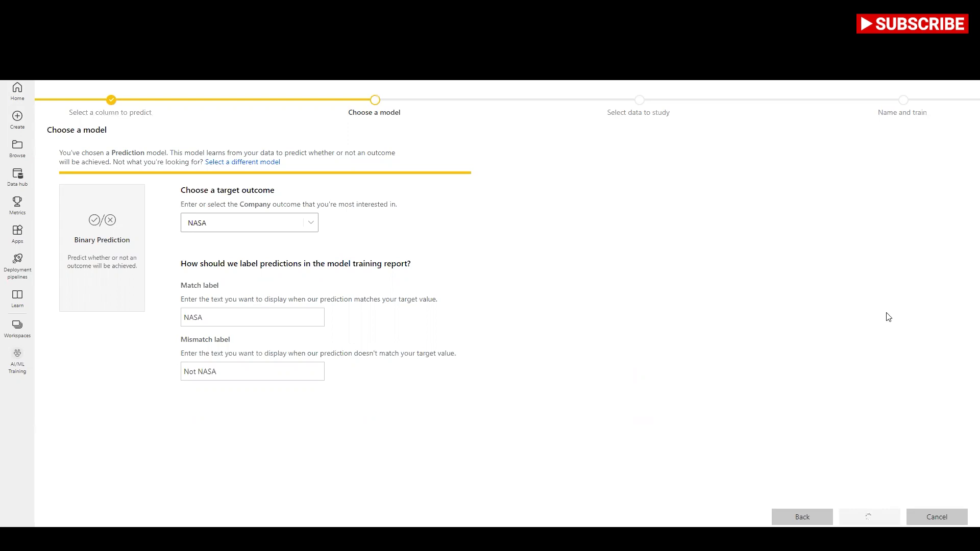
Exclude Price from the study columns and continue to naming and training
left_click(868, 516)
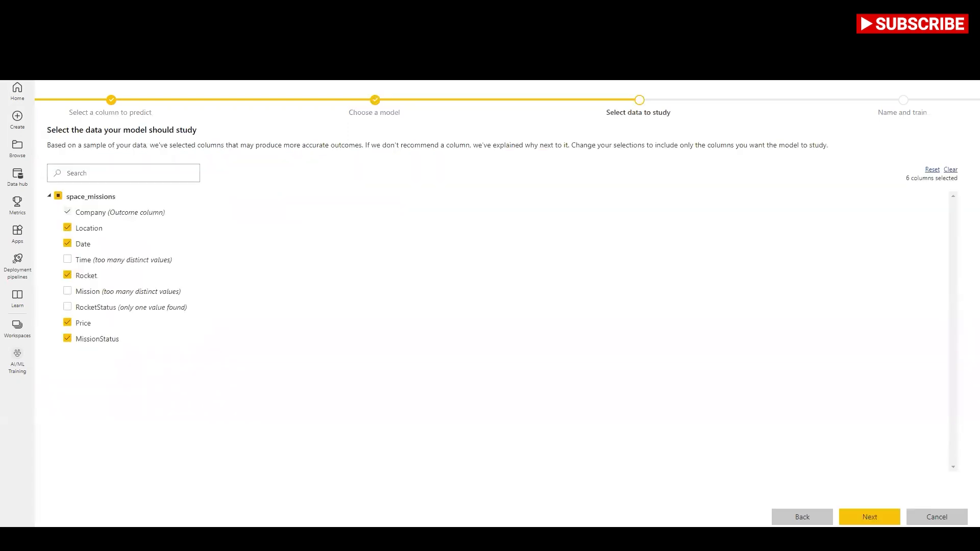
left_click(68, 323)
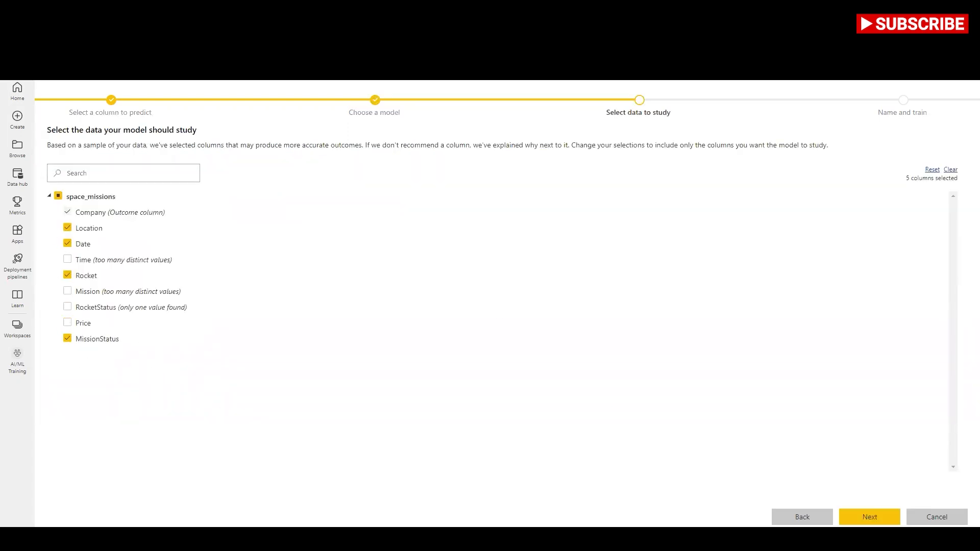
left_click(868, 517)
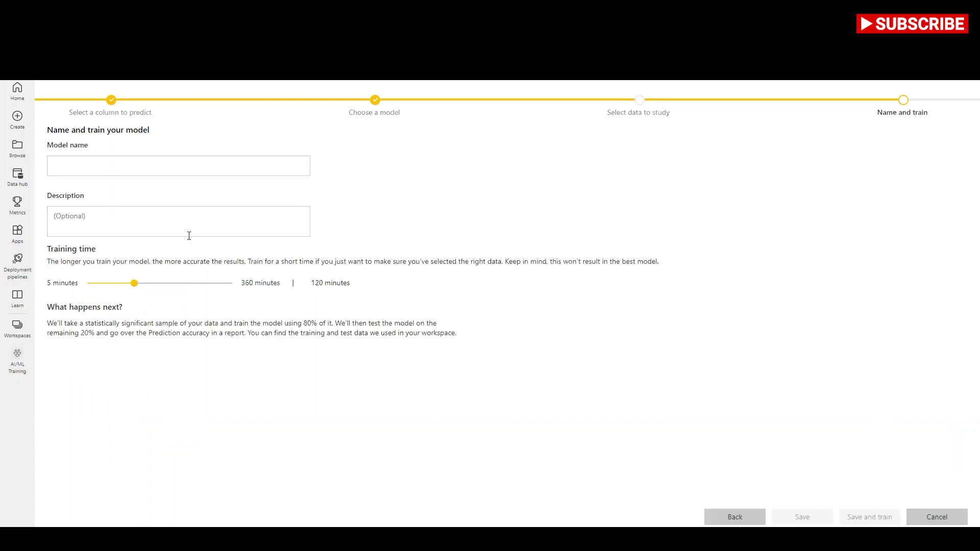
Name the model SpaceMission and save it to begin training
type("SpaceMission")
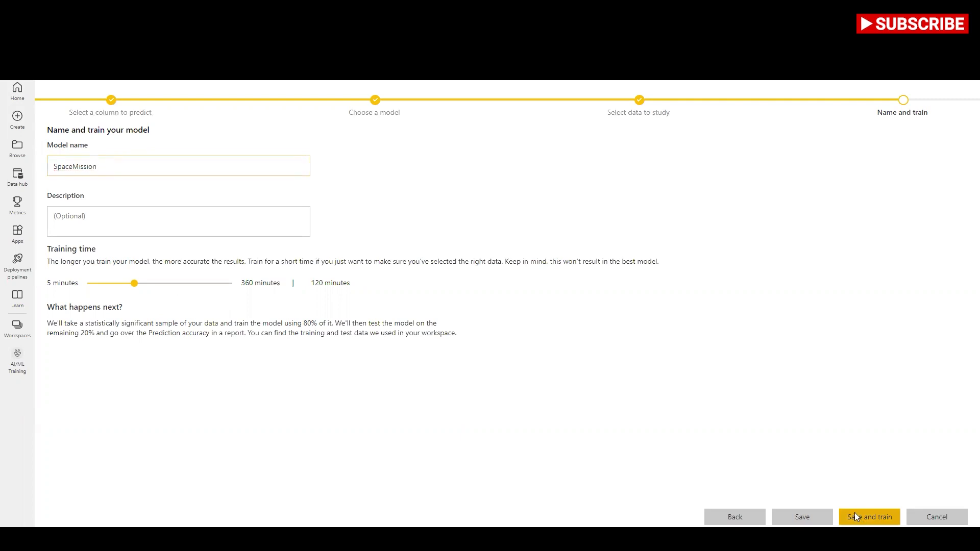
left_click(868, 517)
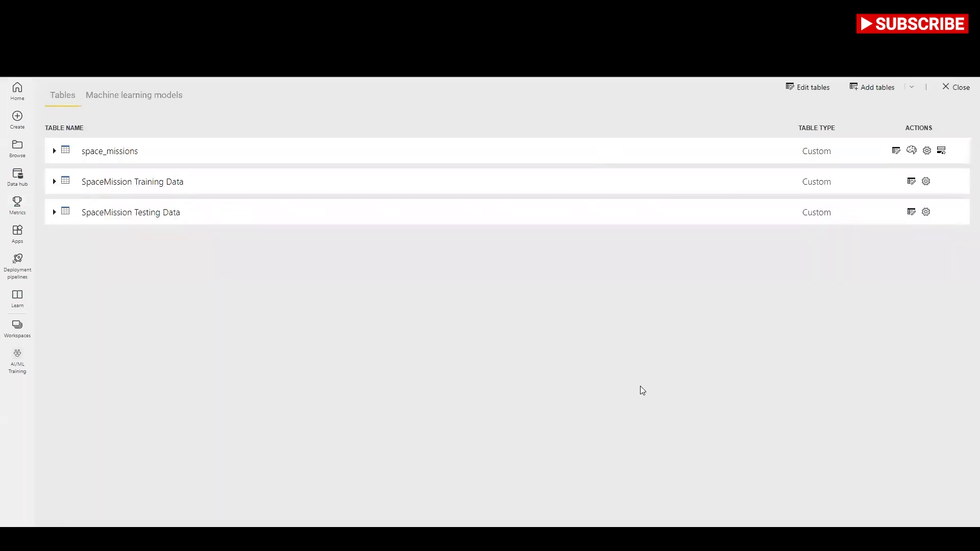
mouse_move(896, 155)
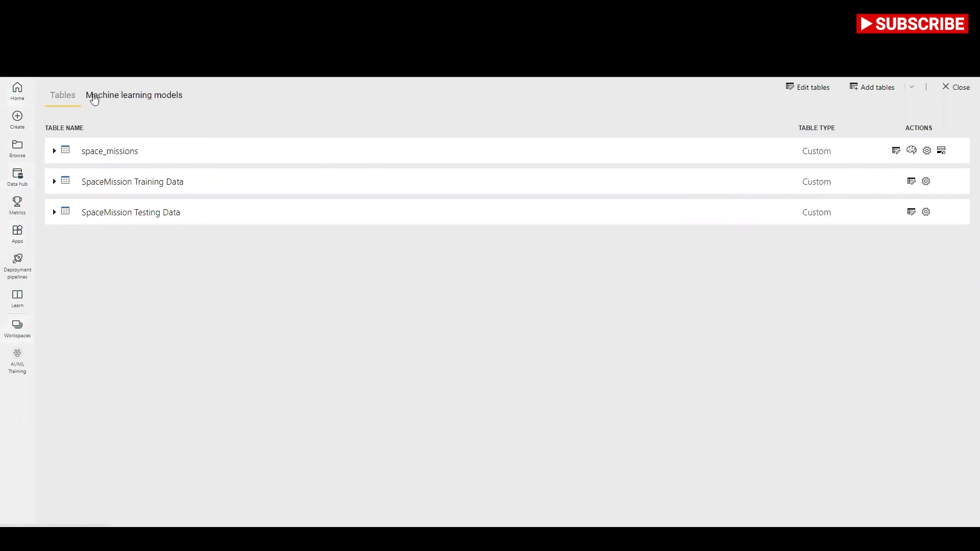
View the dataflow's machine learning models, where SpaceMission shows last trained 4/4/2023
left_click(133, 95)
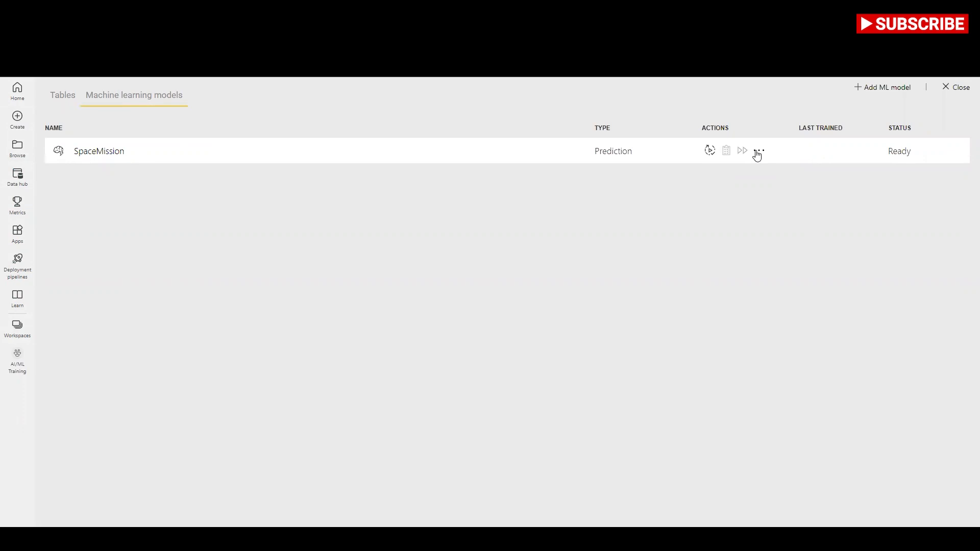
mouse_move(722, 155)
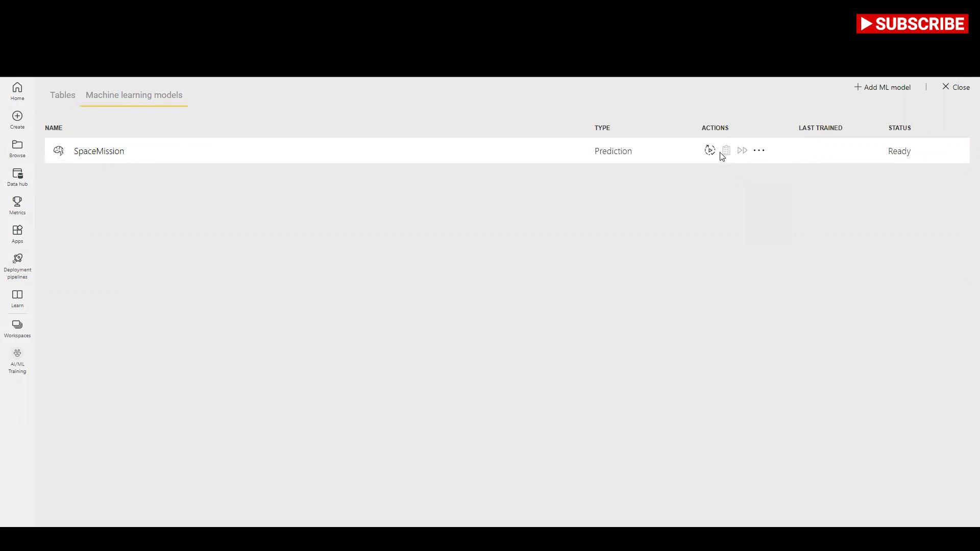
mouse_move(726, 155)
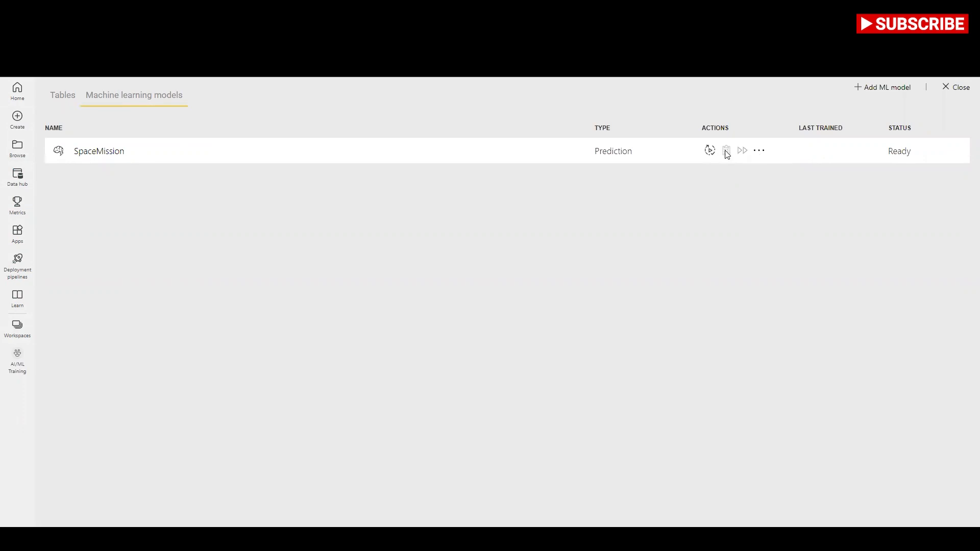
mouse_move(843, 164)
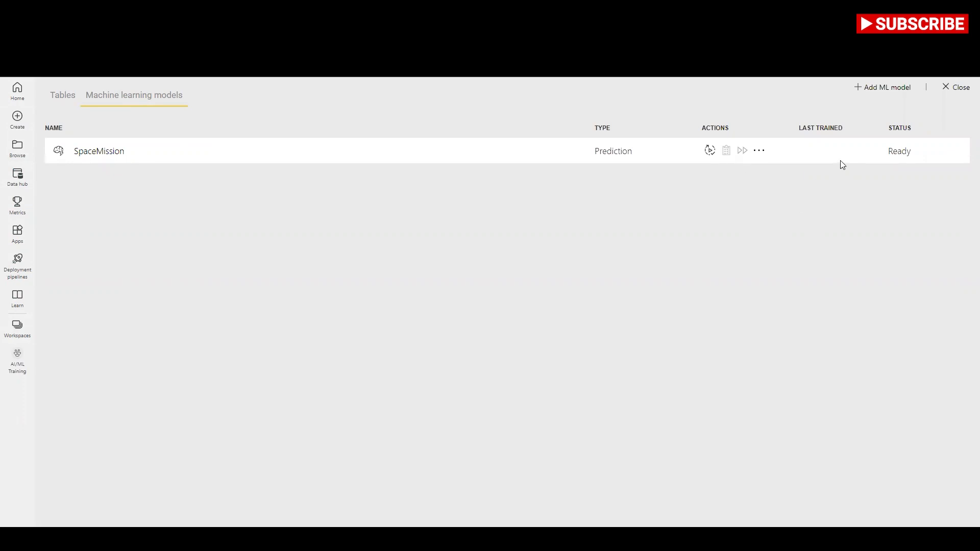
left_click(62, 95)
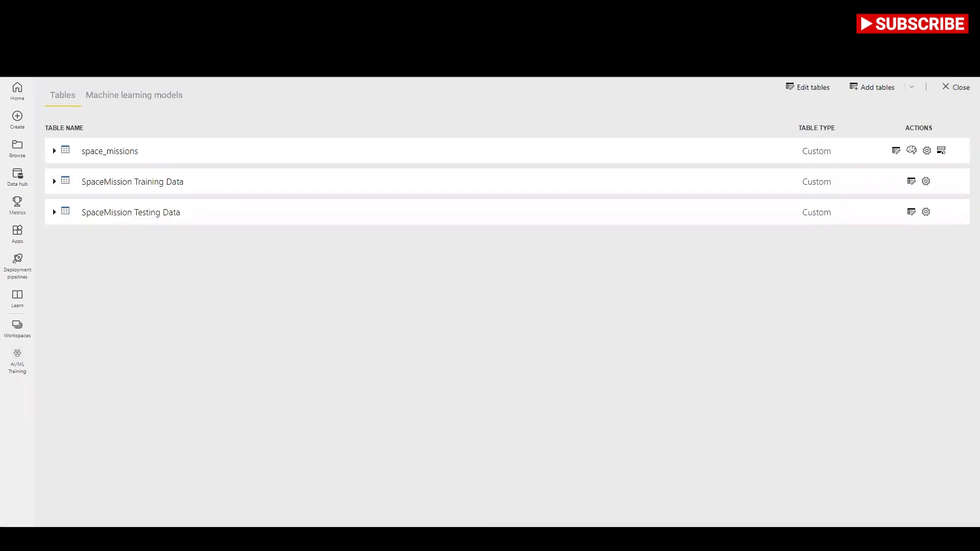
left_click(133, 95)
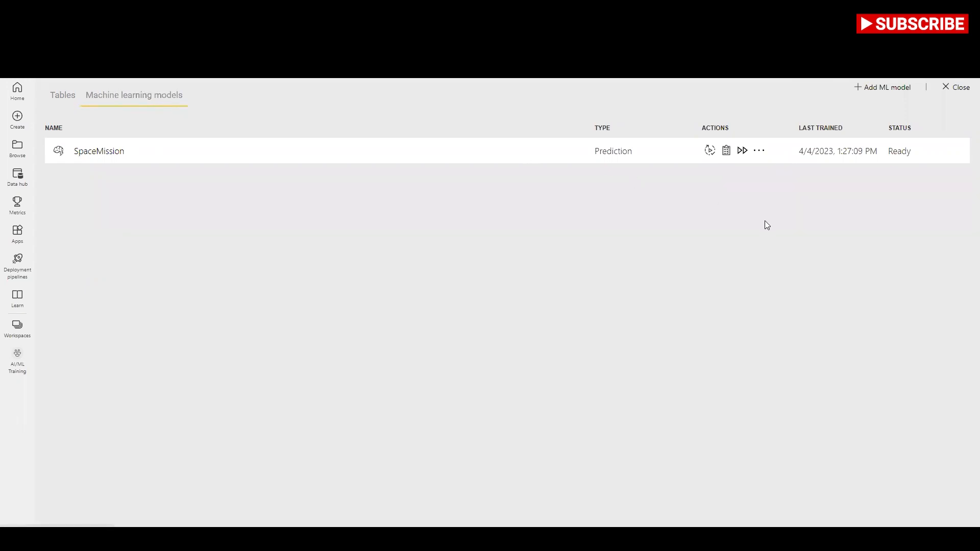
Open the SpaceMission model's training report from its row actions
left_click(758, 151)
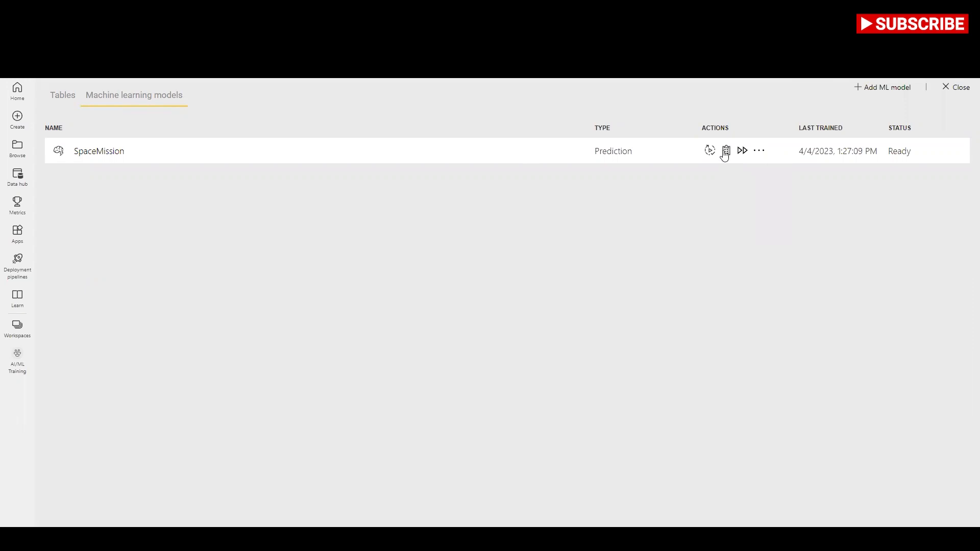
left_click(759, 151)
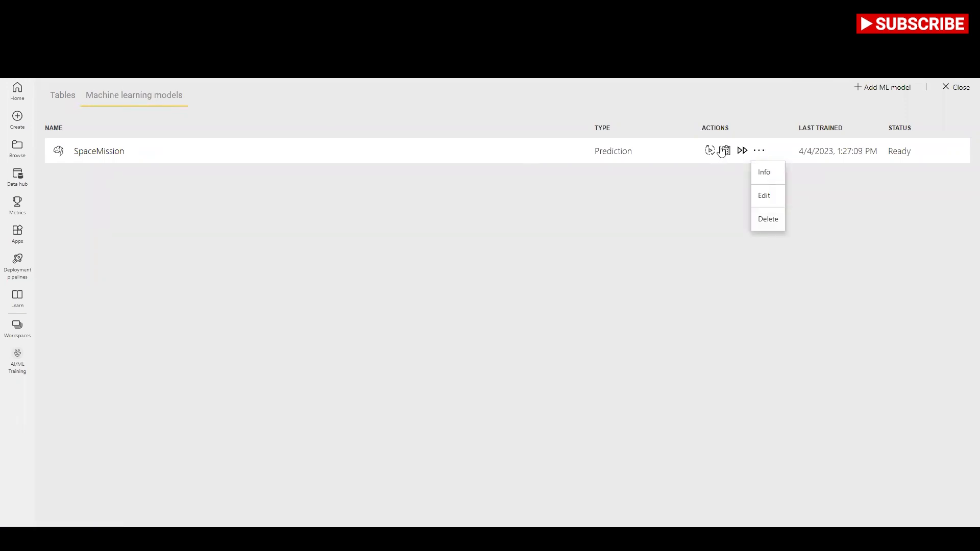
mouse_move(726, 152)
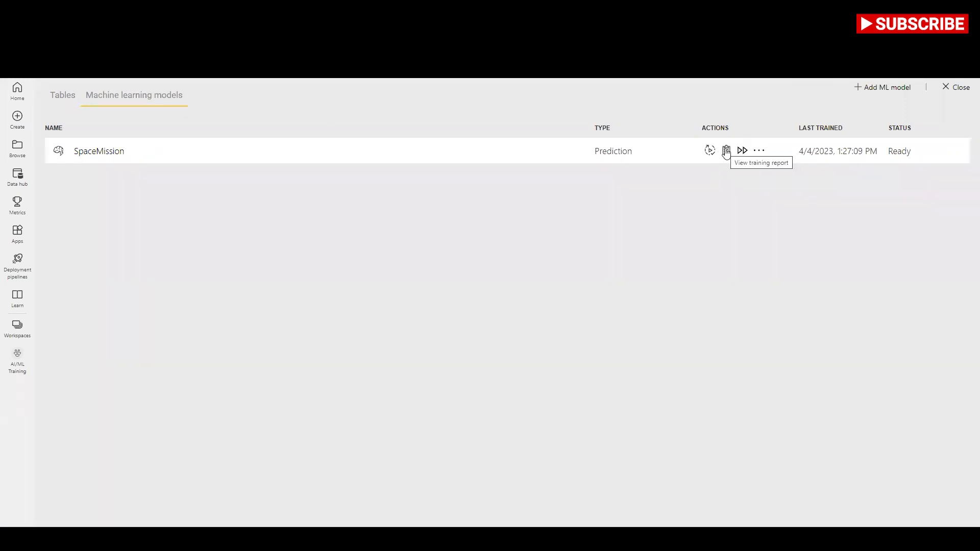
left_click(726, 151)
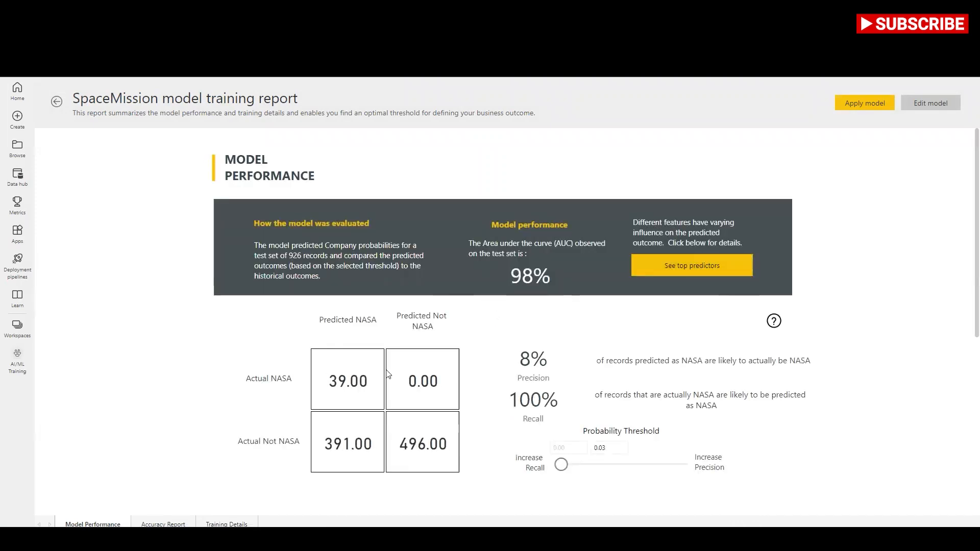
Show top predictors and NASA percentages by Rocket, failed MissionStatus and Location
scroll("down", 3)
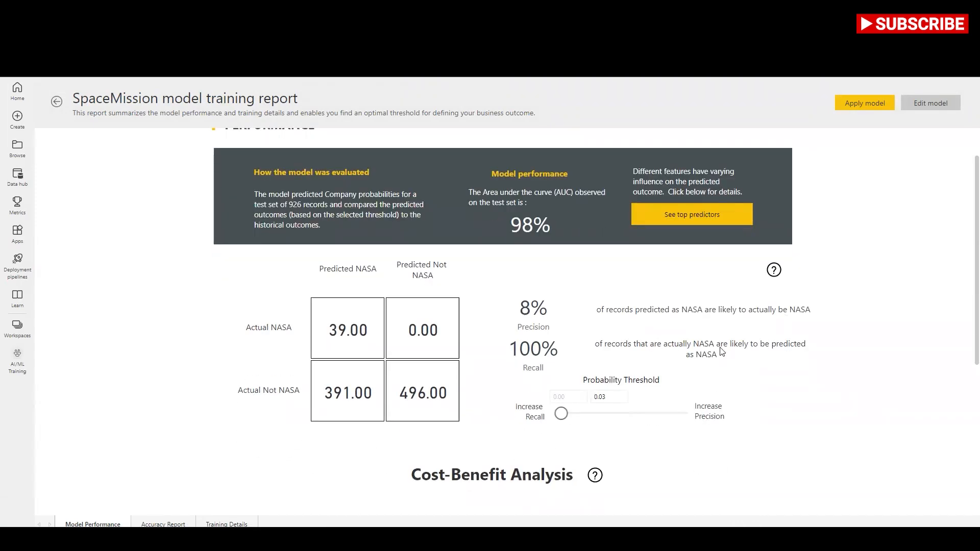
left_click(691, 214)
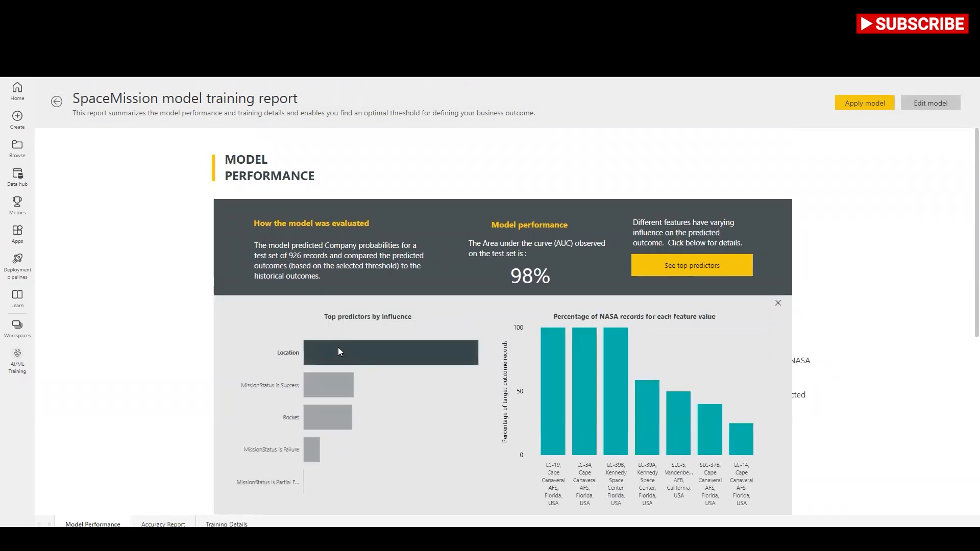
mouse_move(325, 385)
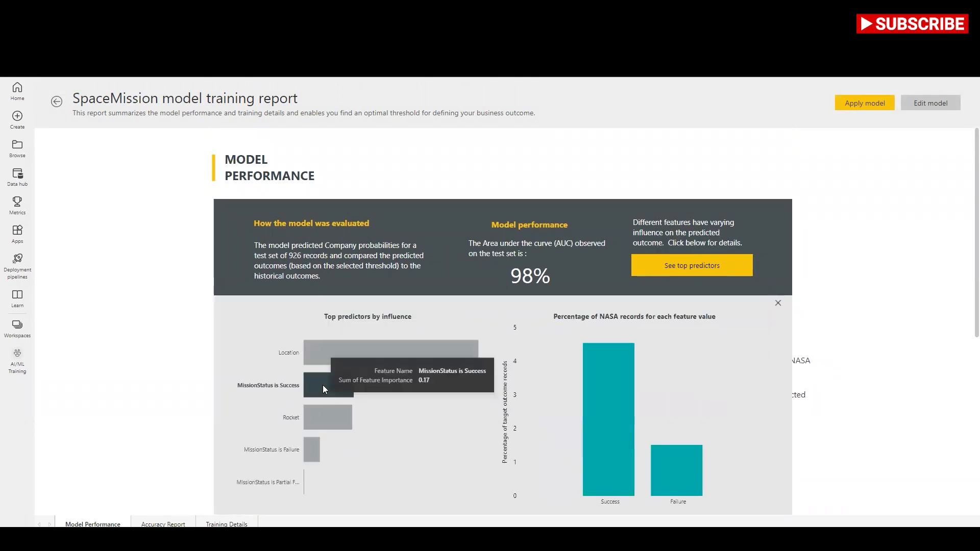
left_click(327, 417)
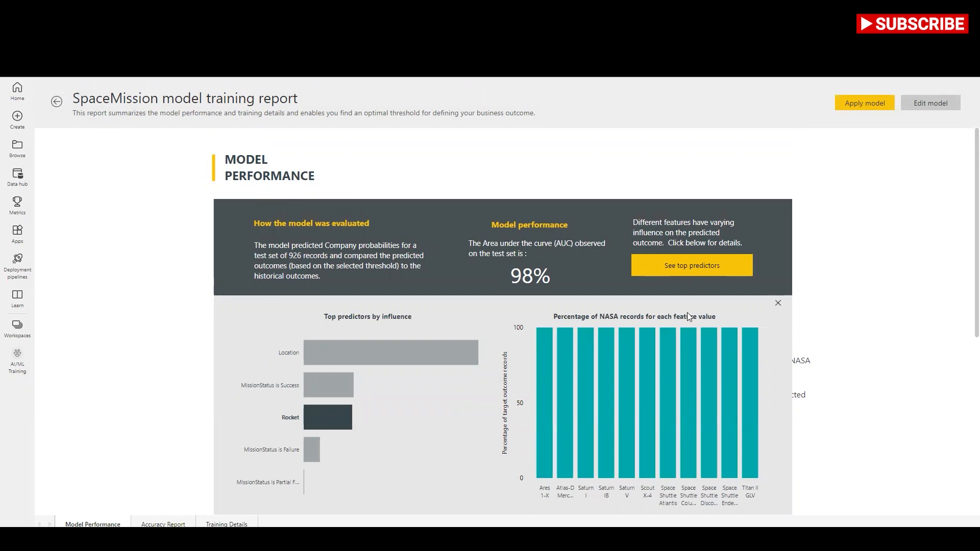
left_click(290, 450)
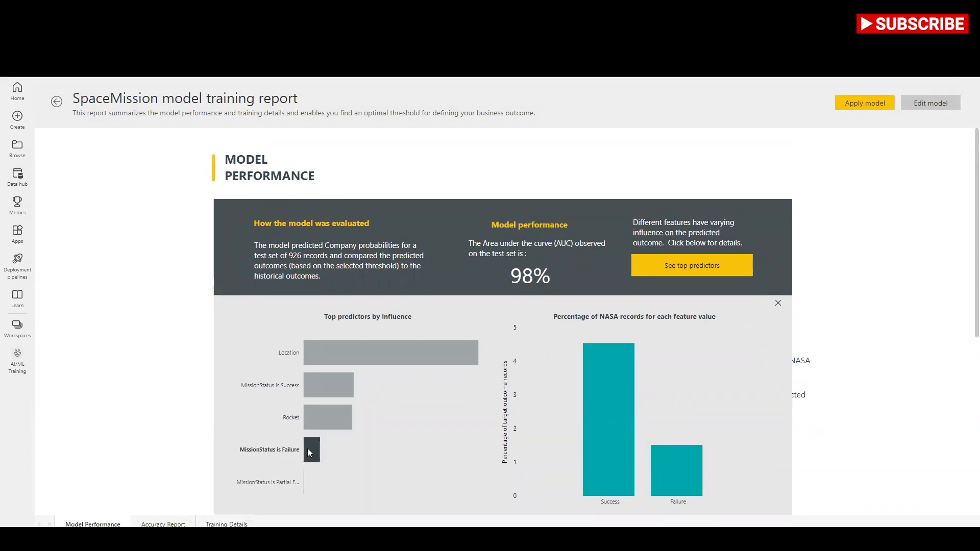
left_click(391, 352)
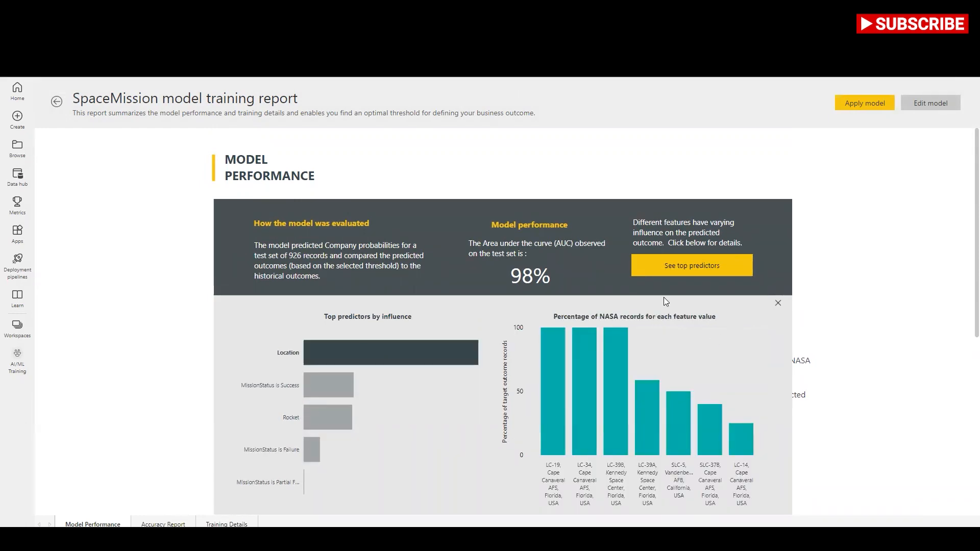
scroll("down", 3)
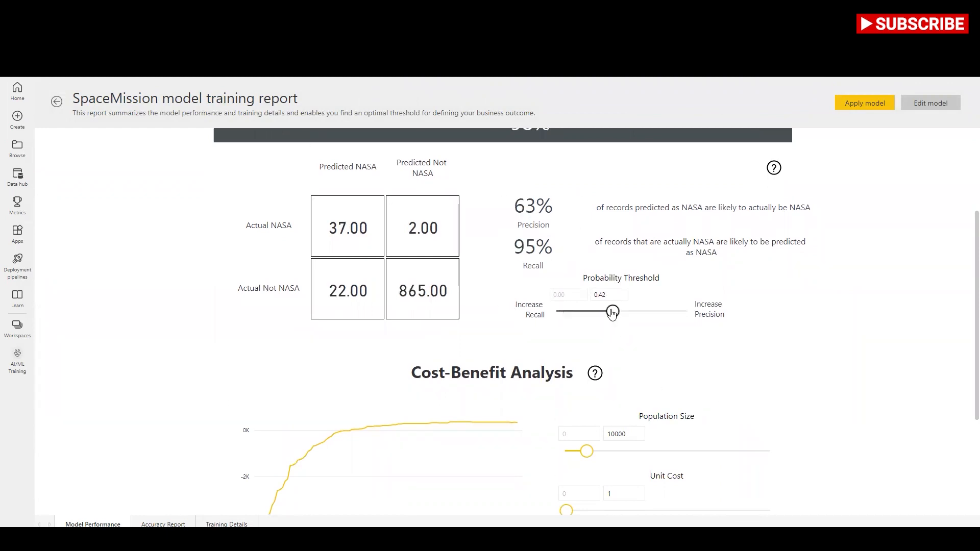
scroll("down", 3)
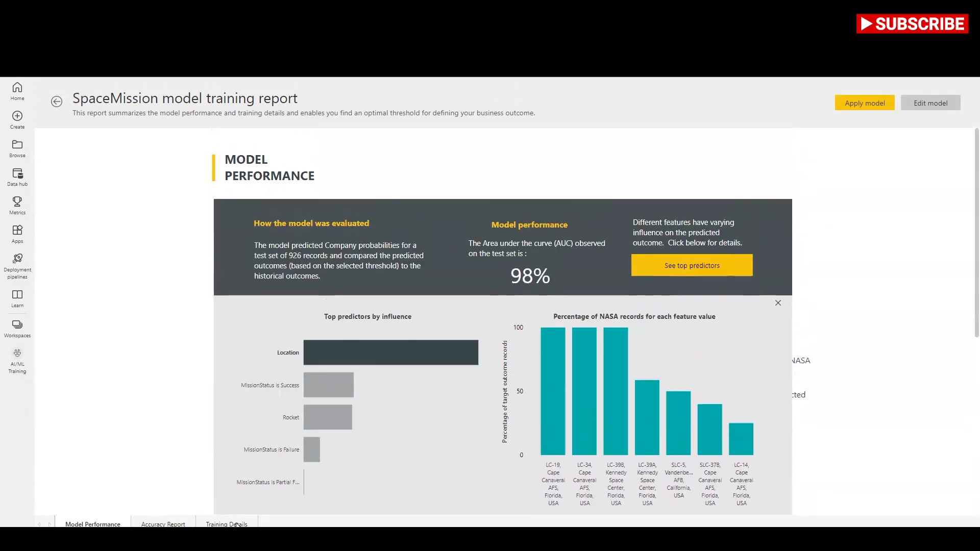
Review the Training Details and Accuracy Report with its 98% area under the ROC curve
left_click(226, 524)
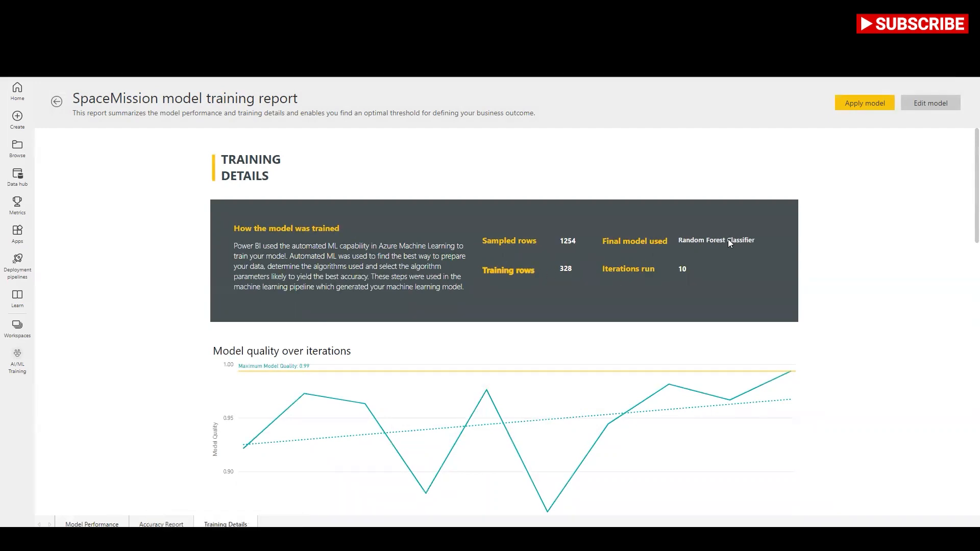
scroll("down", 3)
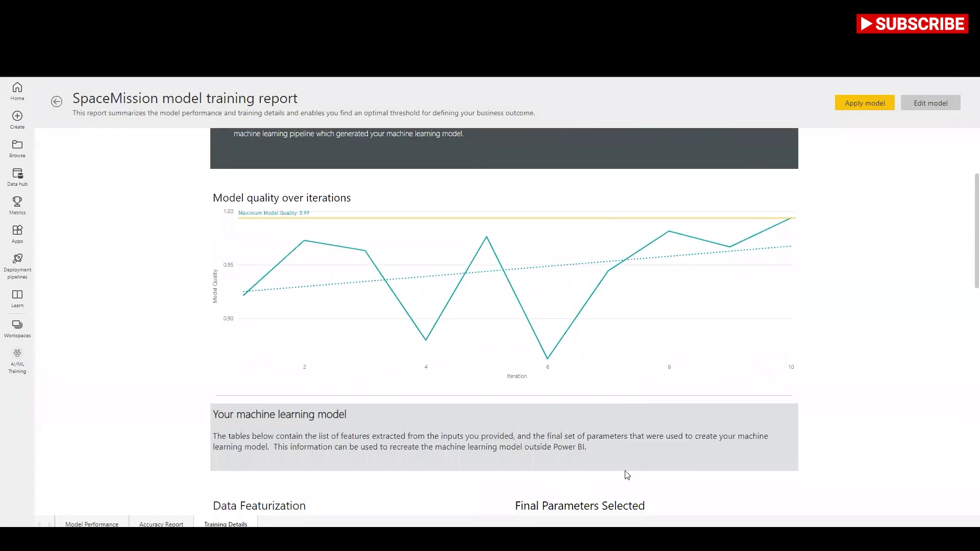
scroll("down", 3)
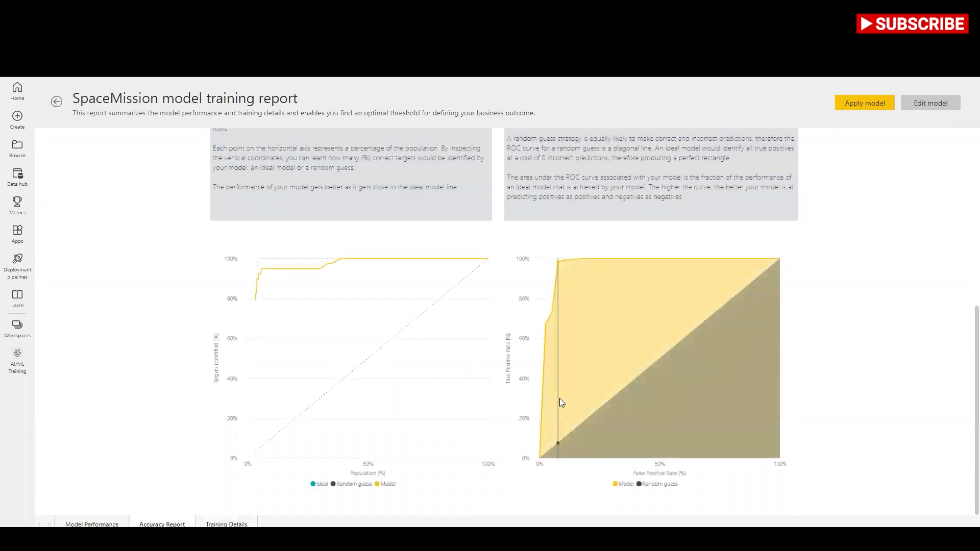
scroll("up", 3)
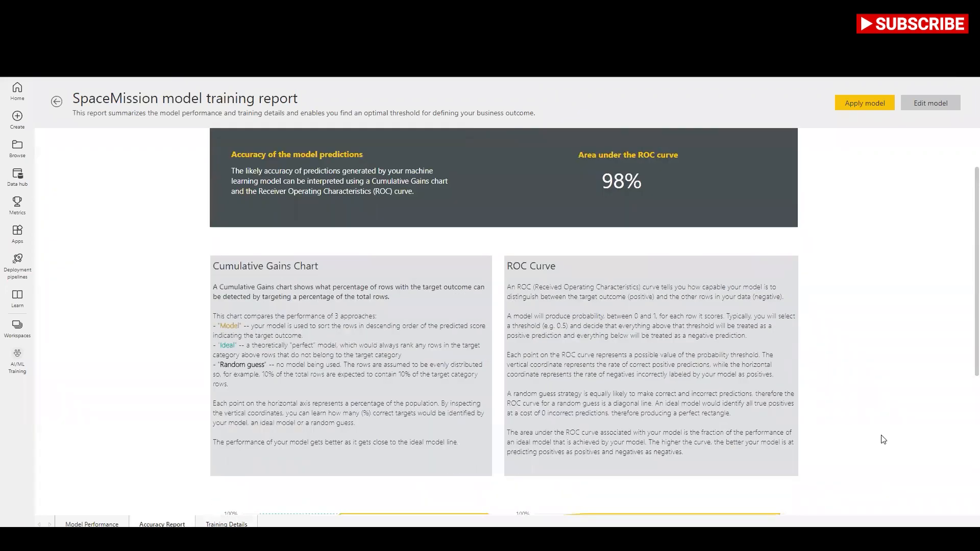
scroll("up", 3)
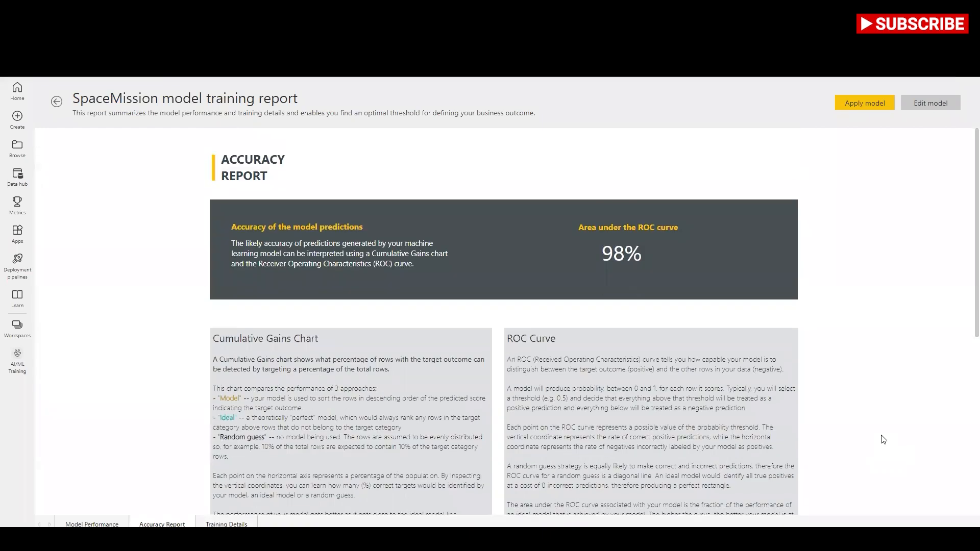
scroll("down", 3)
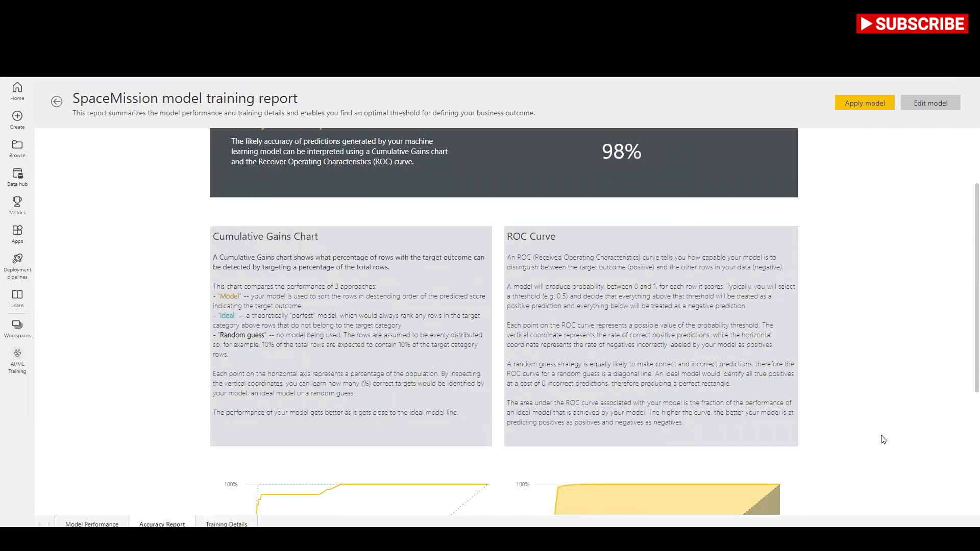
Edit the SpaceMission model to add Mission as a fifth input column and start retraining
left_click(929, 102)
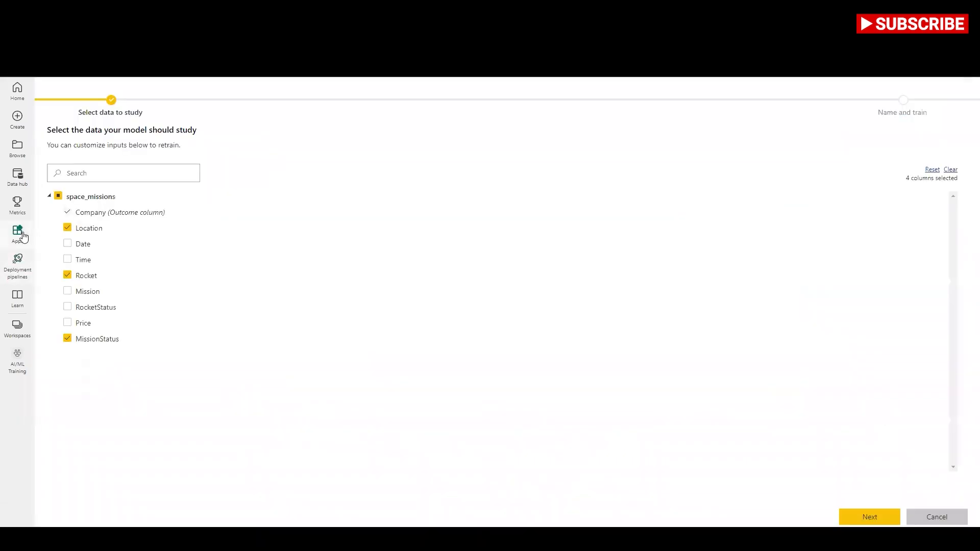
mouse_move(69, 136)
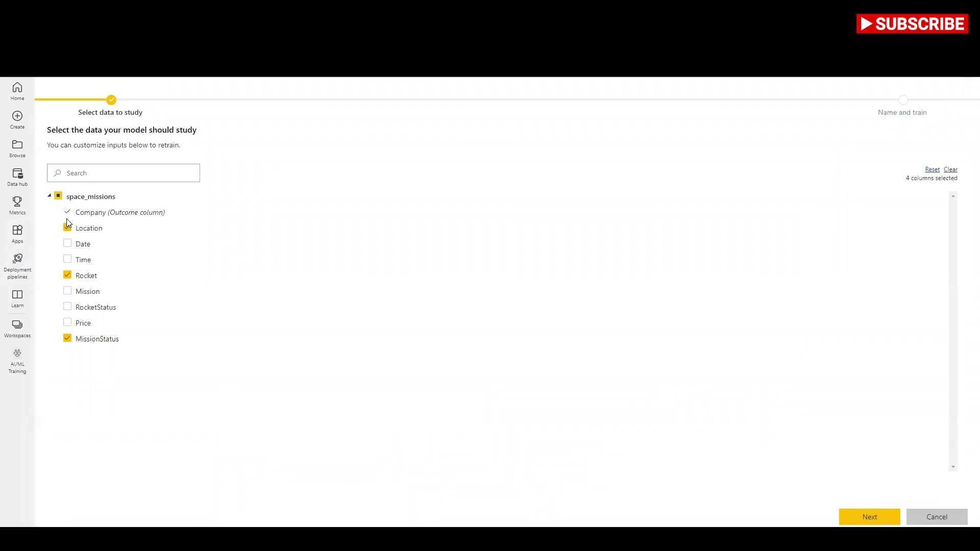
left_click(68, 228)
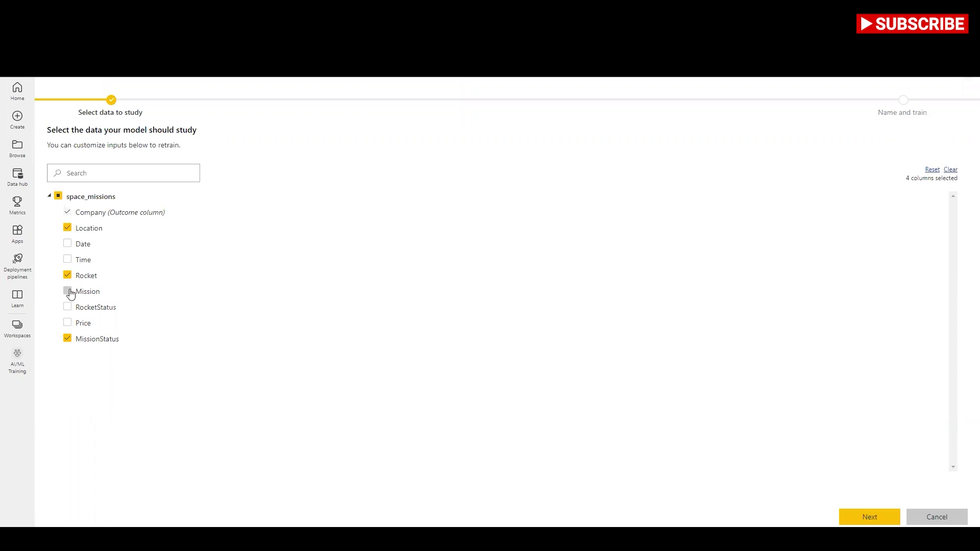
left_click(67, 291)
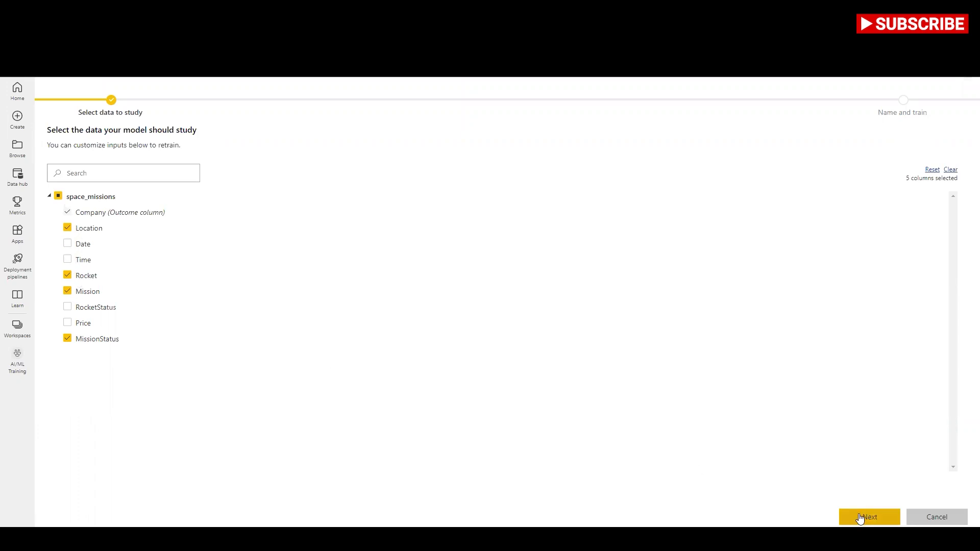
left_click(868, 517)
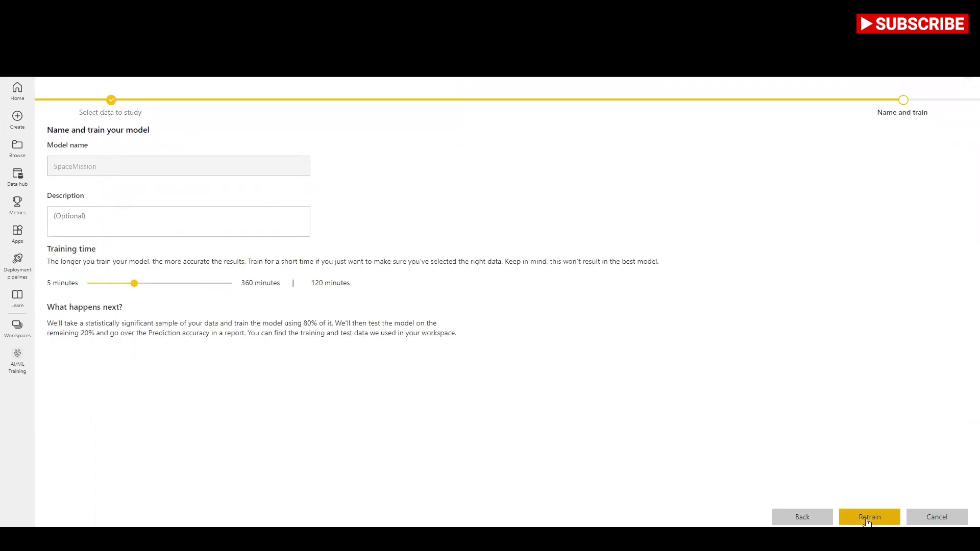
left_click(868, 516)
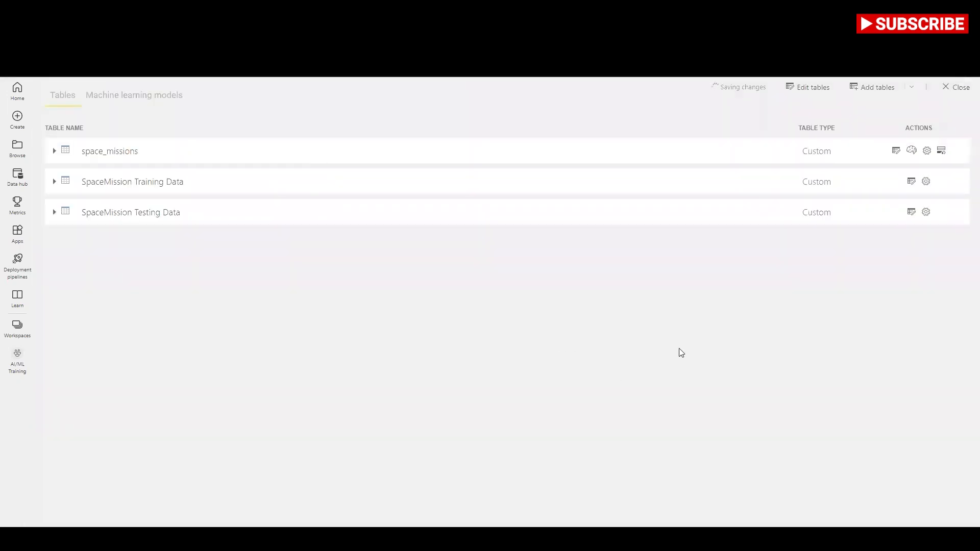